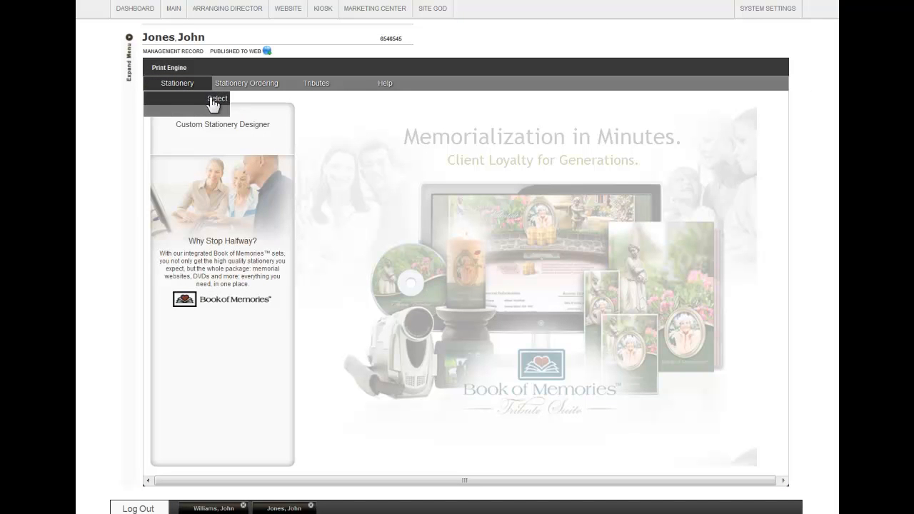
pyautogui.click(217, 98)
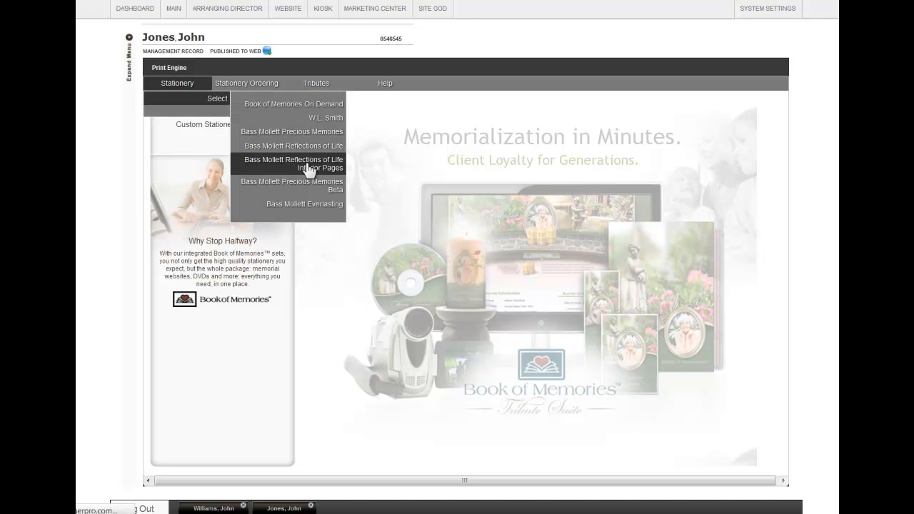
pyautogui.click(292, 163)
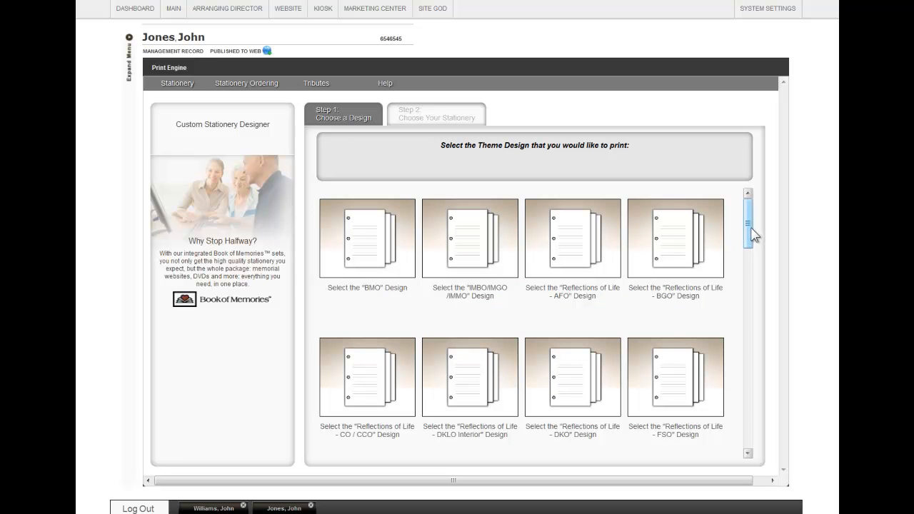
# Tick the GGO - Title Page item in the GGO theme's item list
pyautogui.scroll(-3)
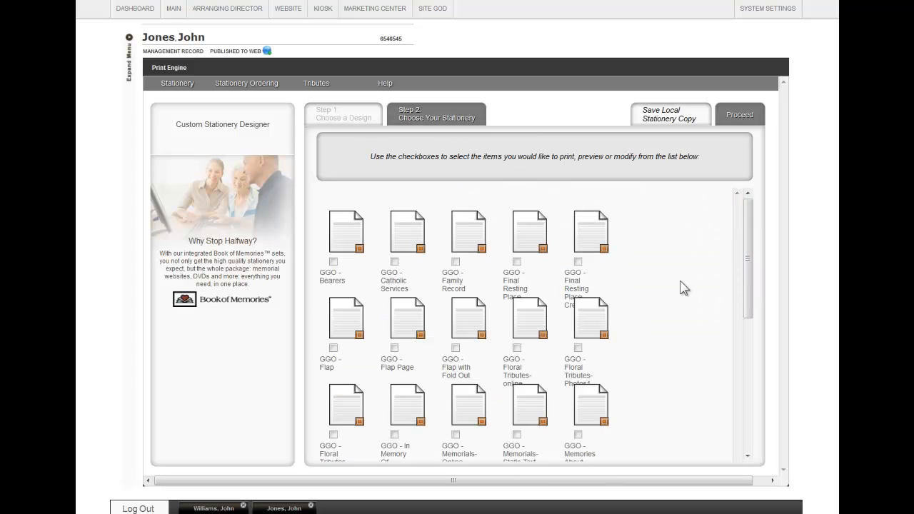
pyautogui.scroll(-3)
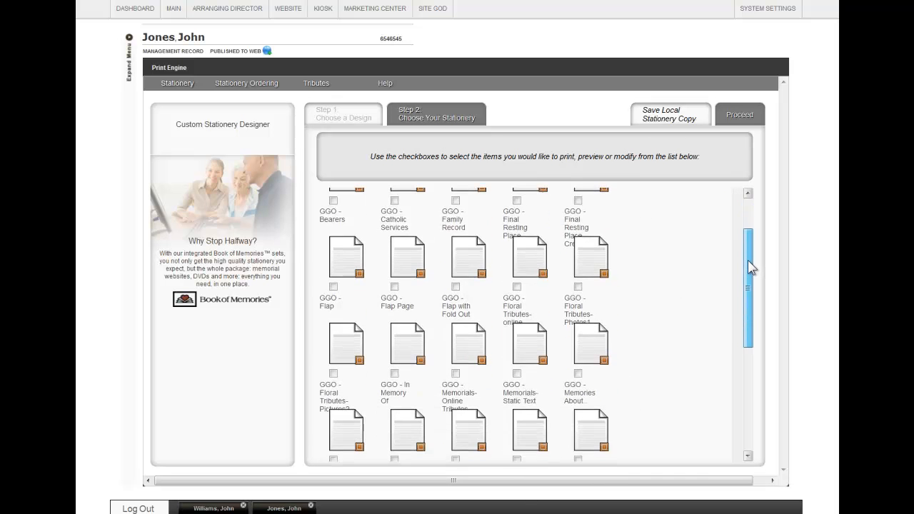
pyautogui.scroll(-3)
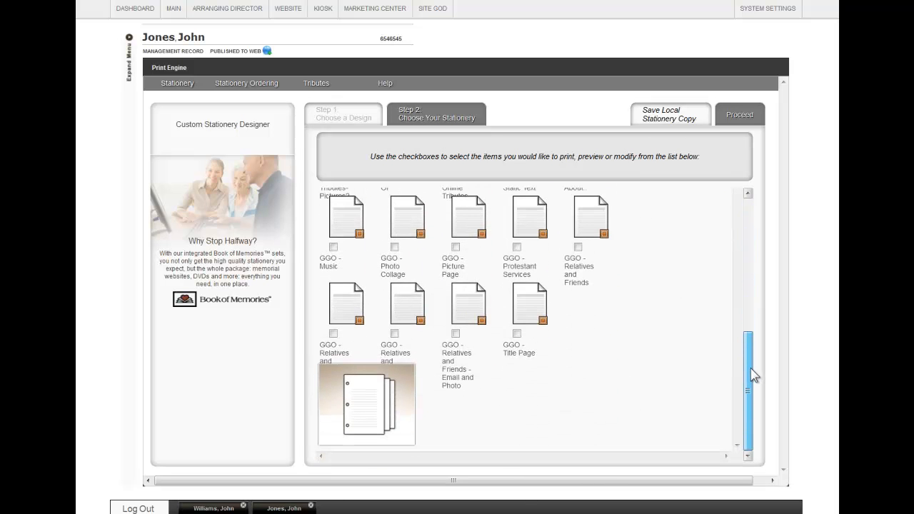
pyautogui.moveTo(638, 296)
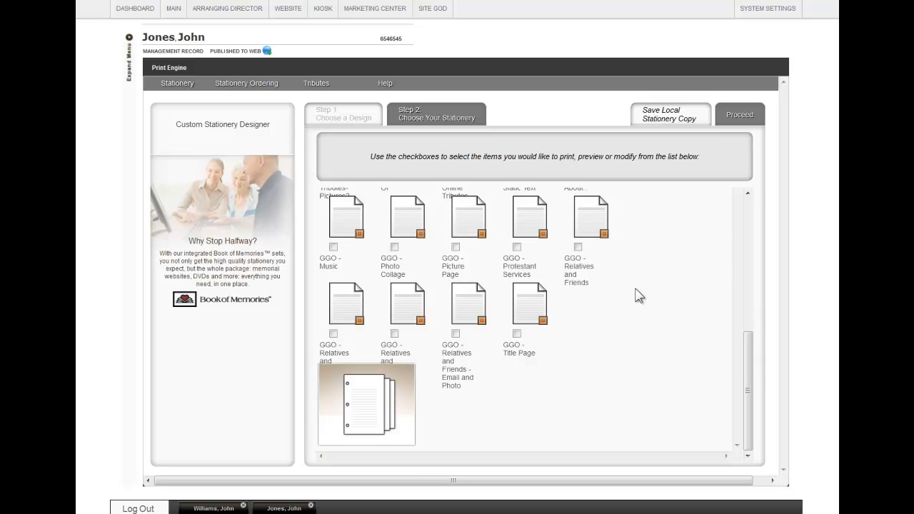
pyautogui.click(515, 335)
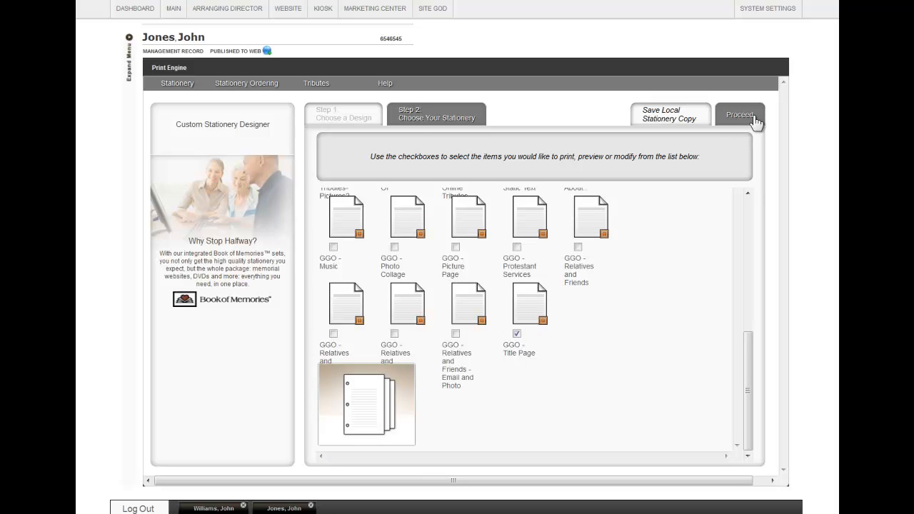
# Proceed into the page editor and select the Arranging Director text block
pyautogui.click(740, 114)
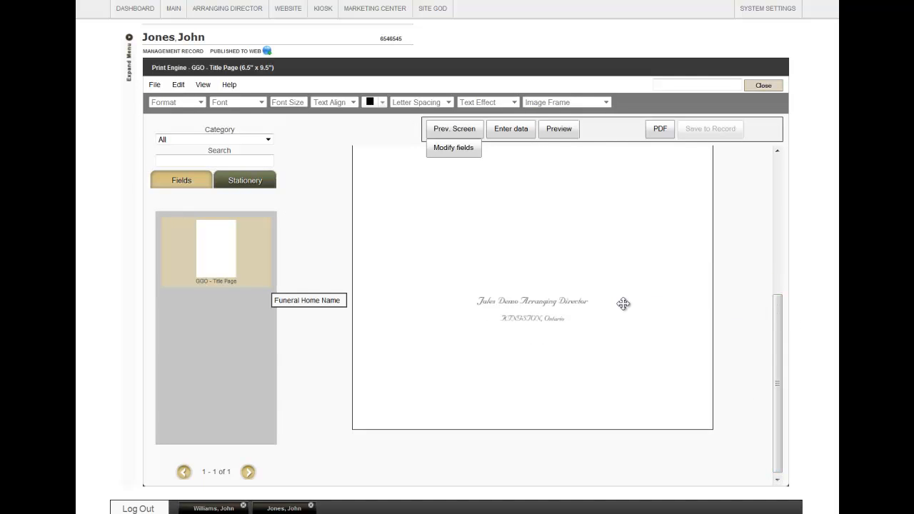
pyautogui.moveTo(581, 328)
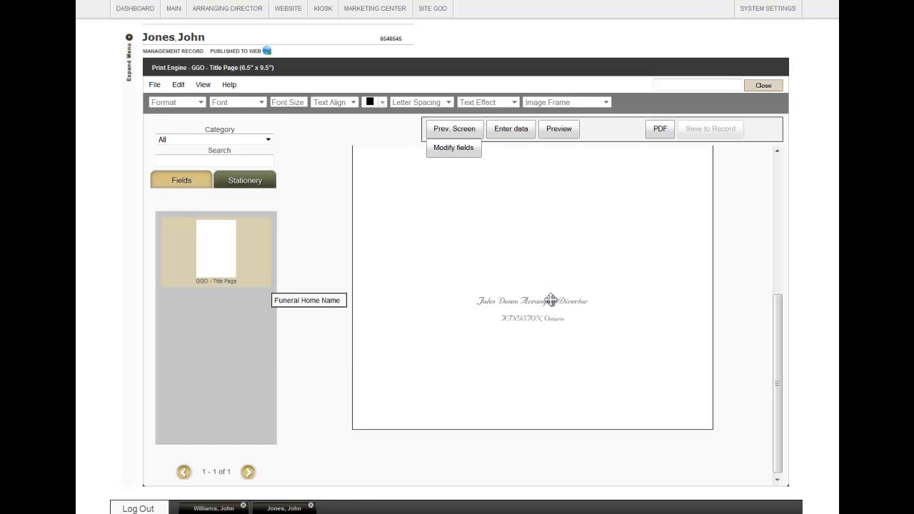
pyautogui.click(532, 300)
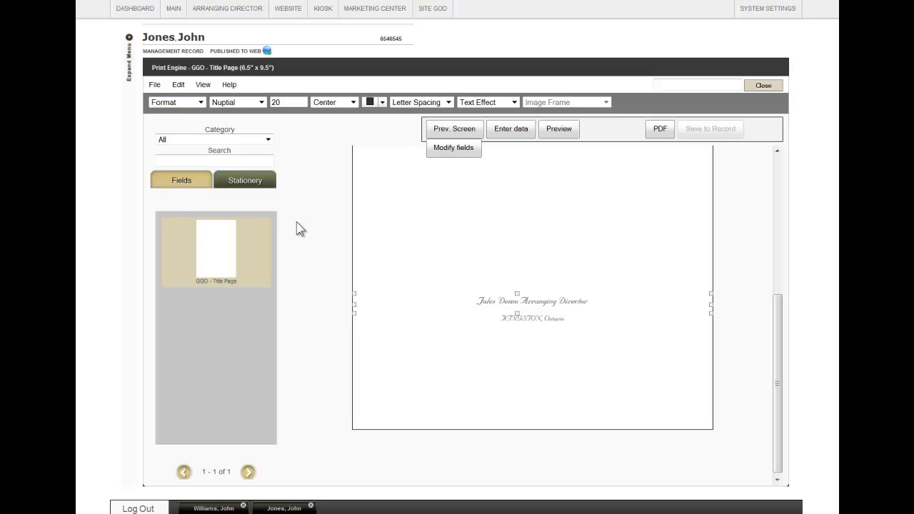
pyautogui.click(200, 101)
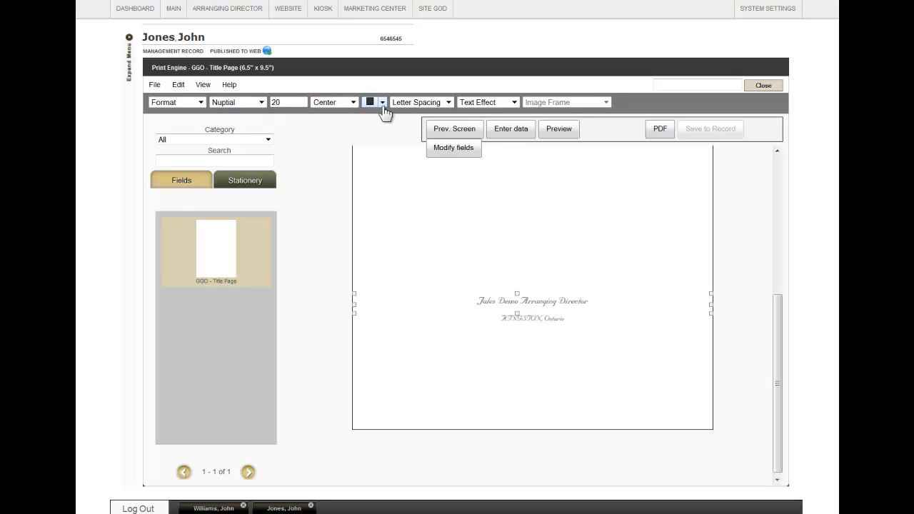
pyautogui.moveTo(486, 103)
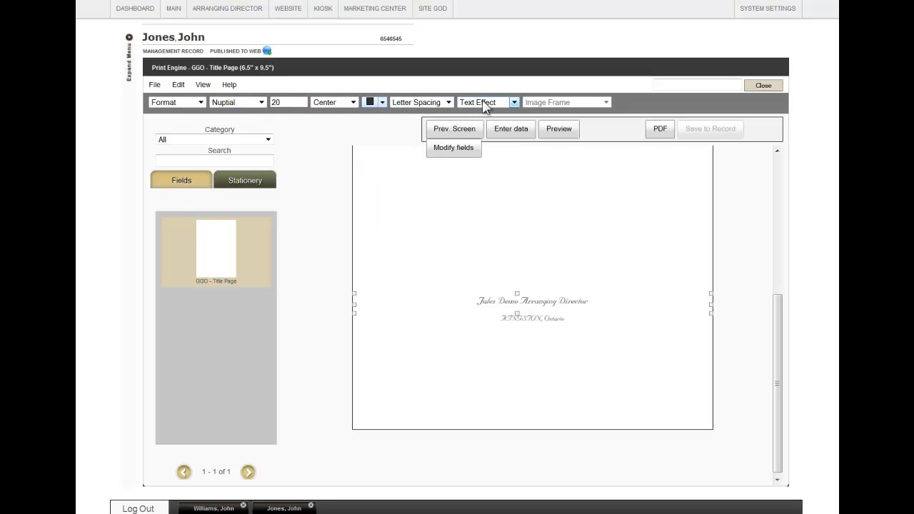
# Add a new text field near the top of the title page for the Kingston heading
pyautogui.rightClick(516, 202)
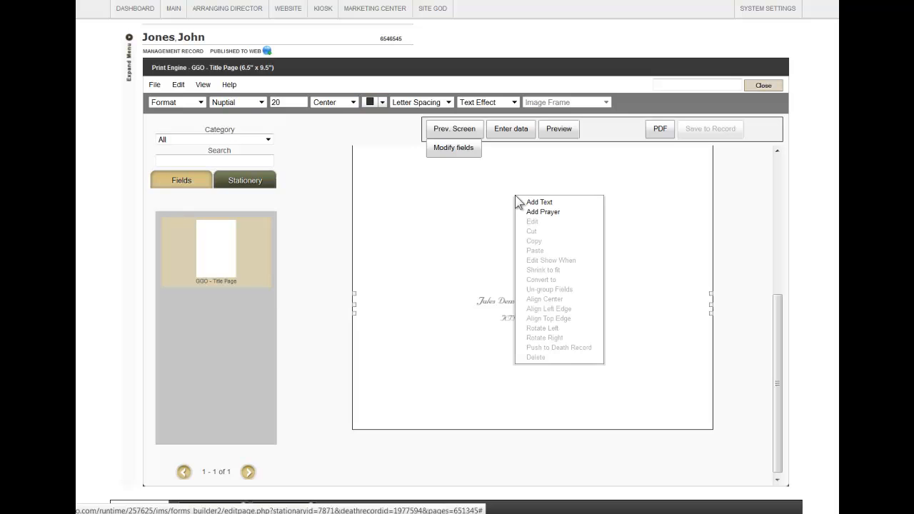
pyautogui.click(540, 203)
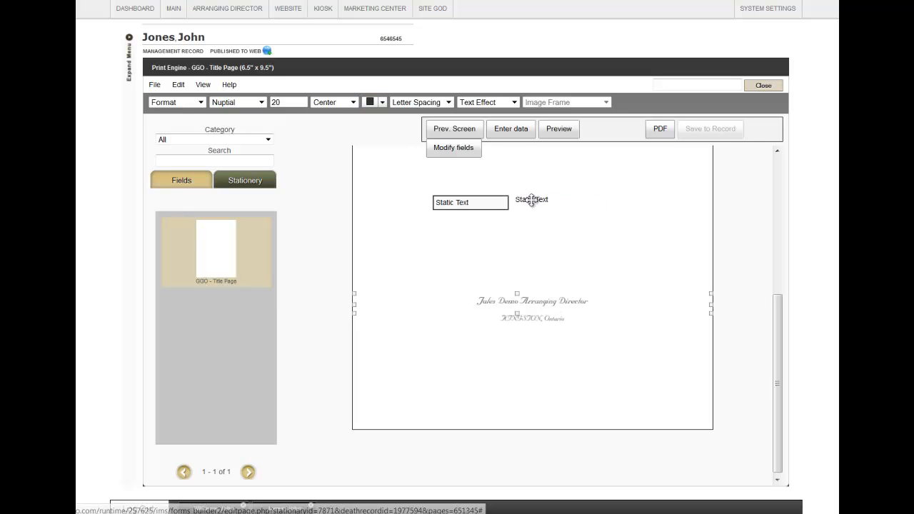
pyautogui.click(511, 128)
pyautogui.write('Kingston')
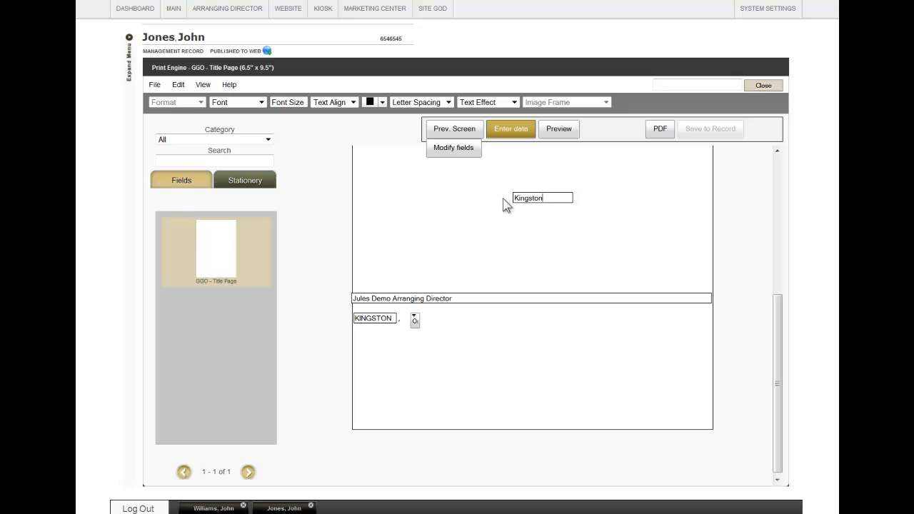
pyautogui.moveTo(491, 305)
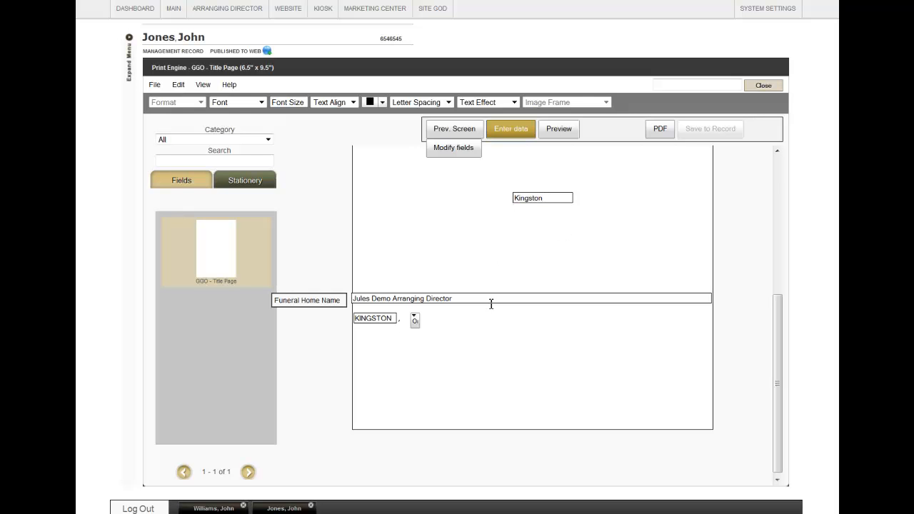
pyautogui.moveTo(374, 317)
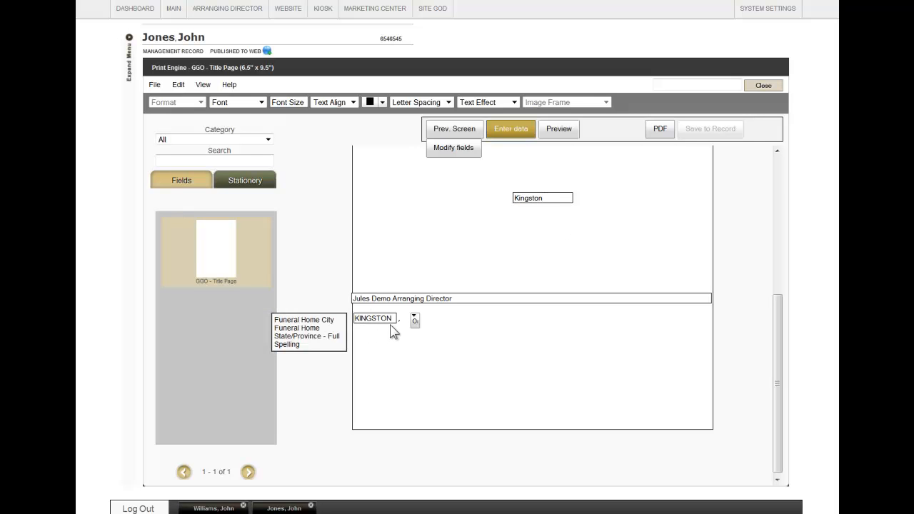
pyautogui.moveTo(541, 267)
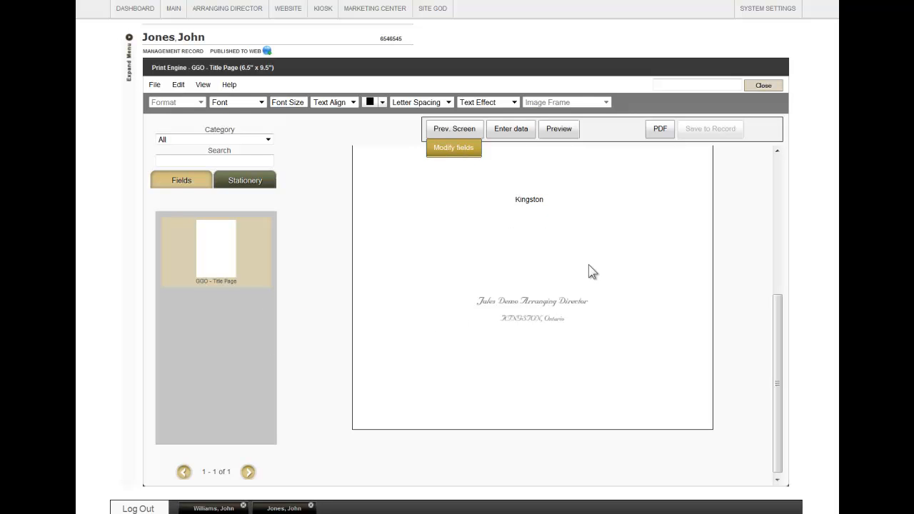
# Restyle the Kingston text larger in Cambria Italic
pyautogui.click(529, 200)
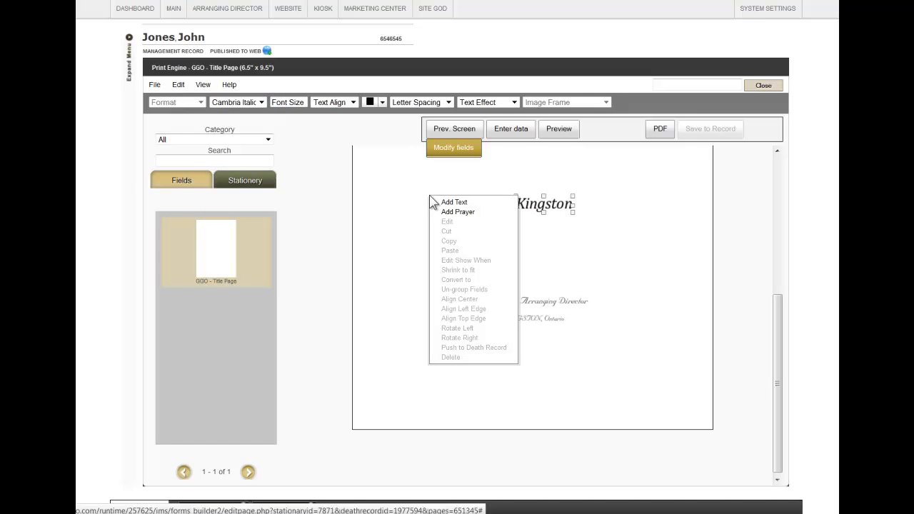
# Insert the Amazing Grace prayer from the General category as static text and save it
pyautogui.click(457, 211)
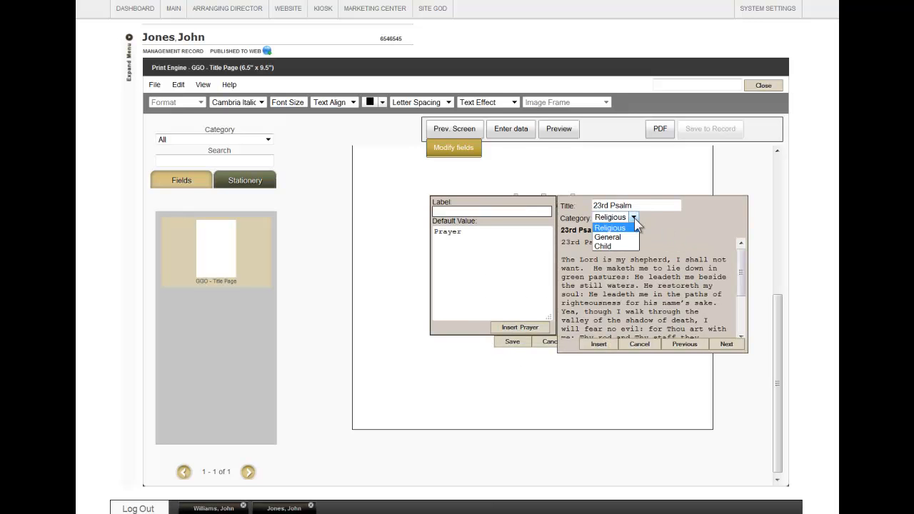
pyautogui.click(609, 237)
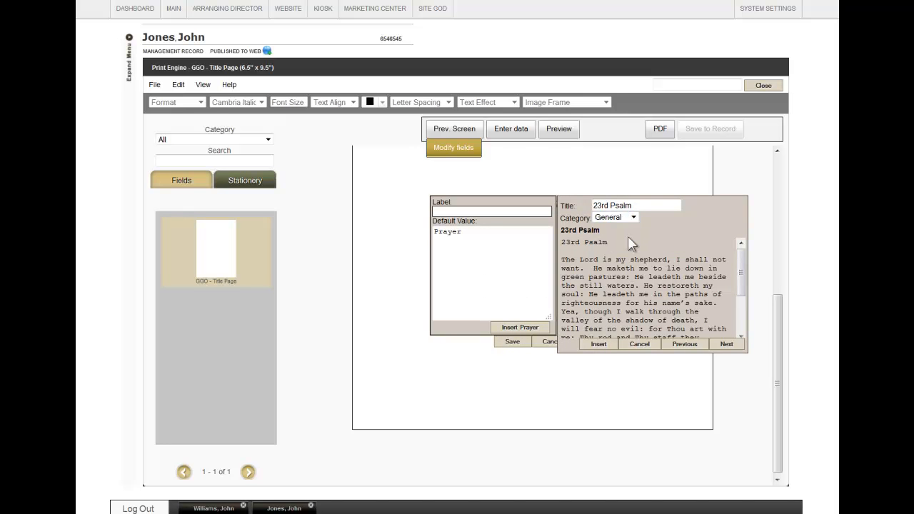
pyautogui.click(726, 344)
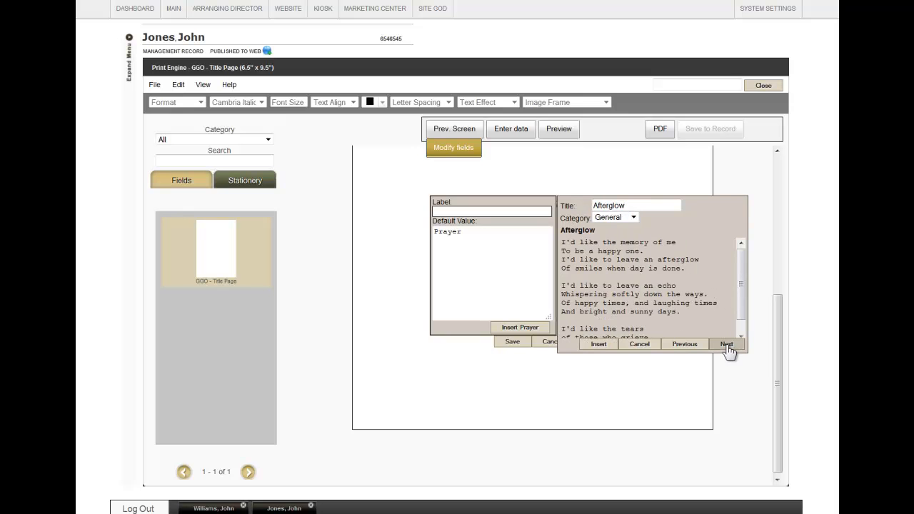
pyautogui.click(725, 344)
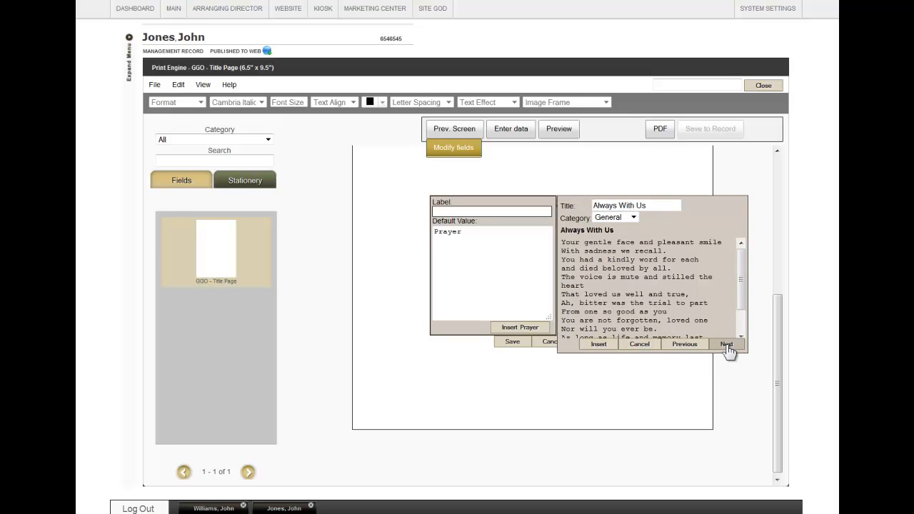
pyautogui.click(726, 344)
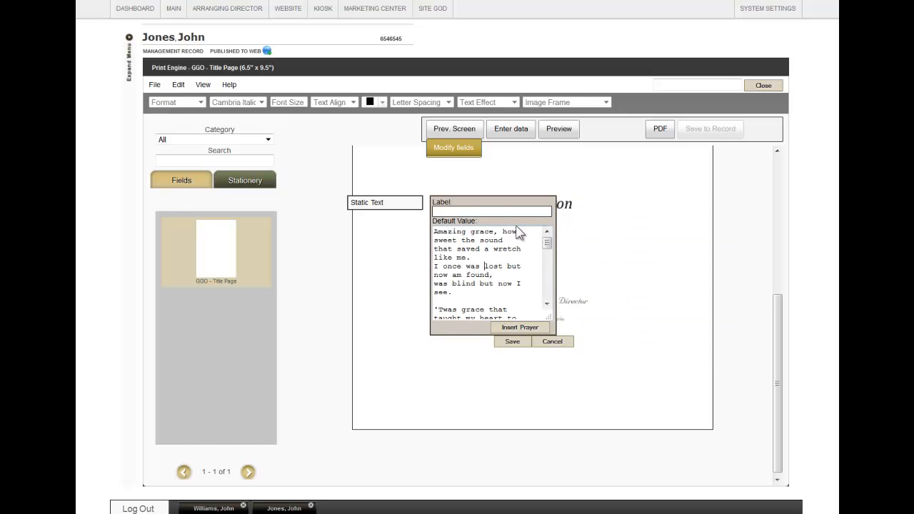
pyautogui.scroll(-3)
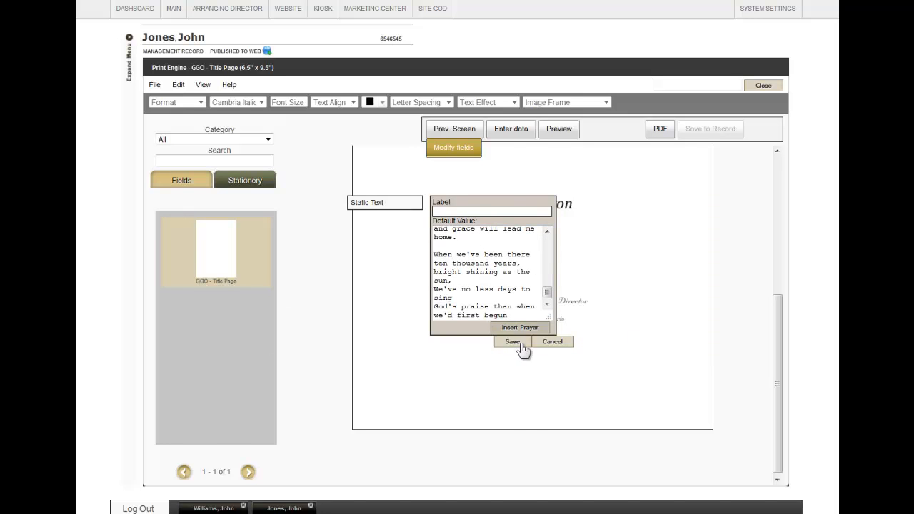
pyautogui.click(511, 341)
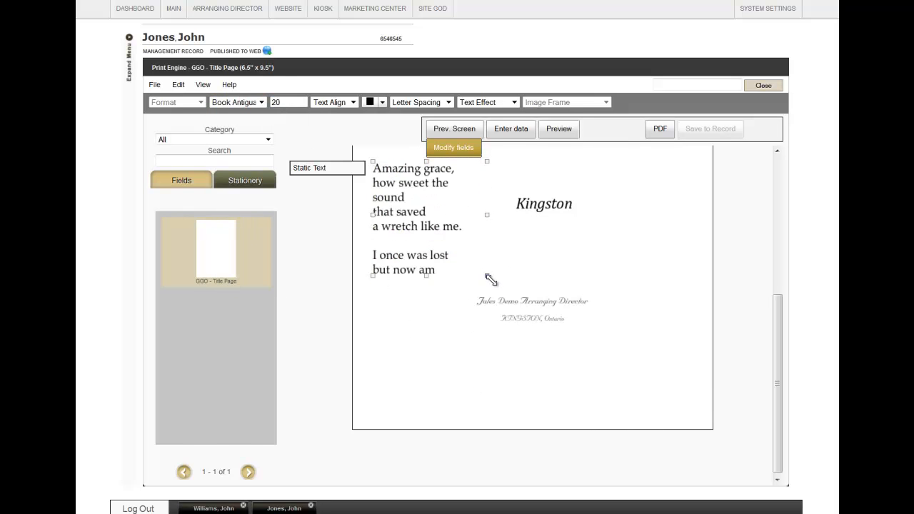
# Drag the prayer text block into place above the Kingston heading
pyautogui.click(414, 214)
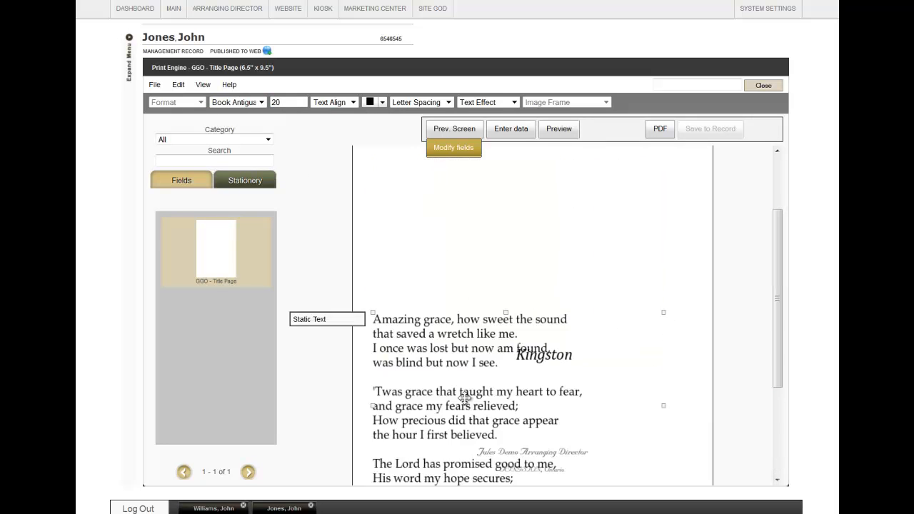
pyautogui.scroll(-3)
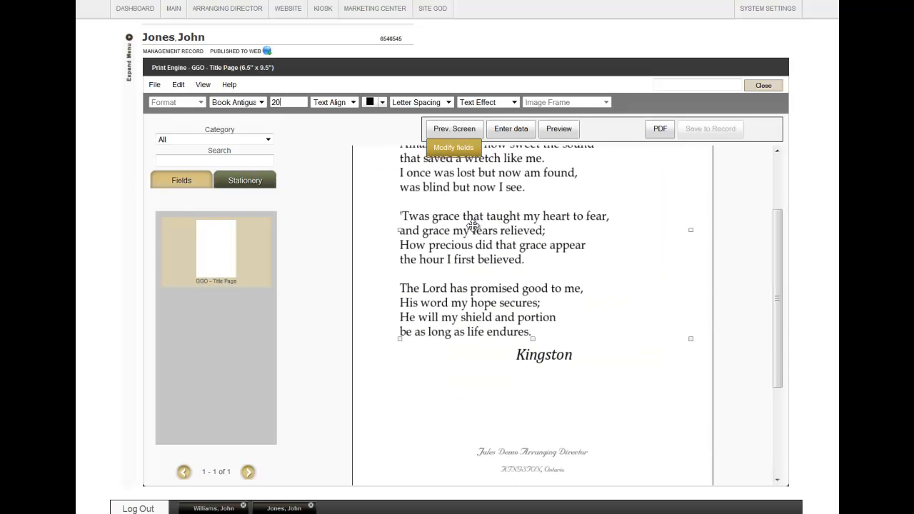
pyautogui.scroll(3)
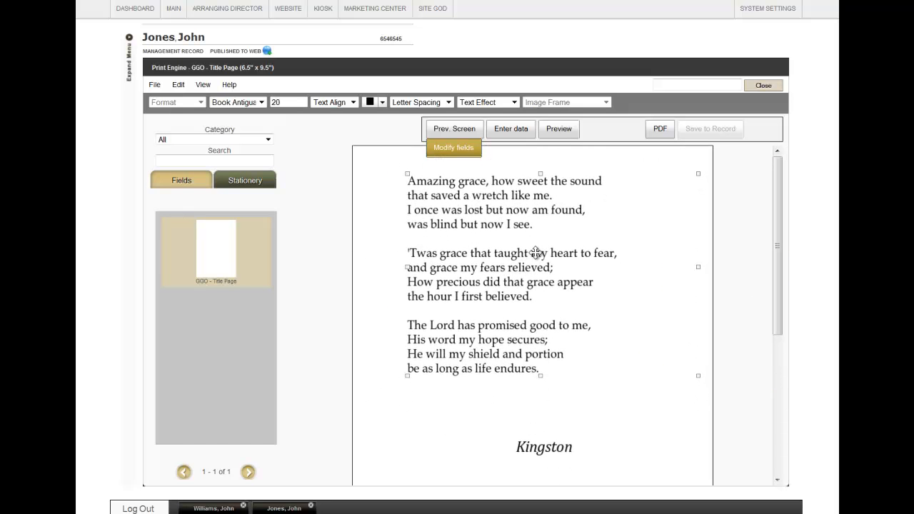
pyautogui.moveTo(597, 325)
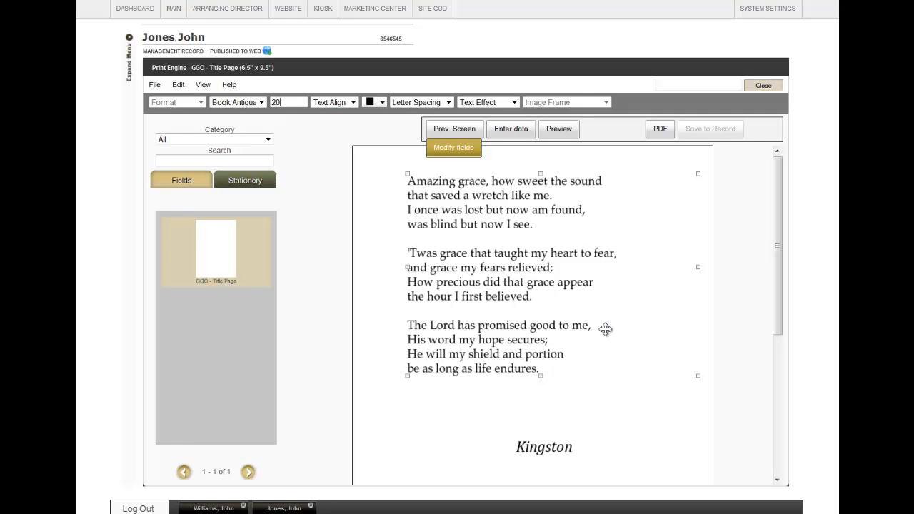
pyautogui.moveTo(491, 319)
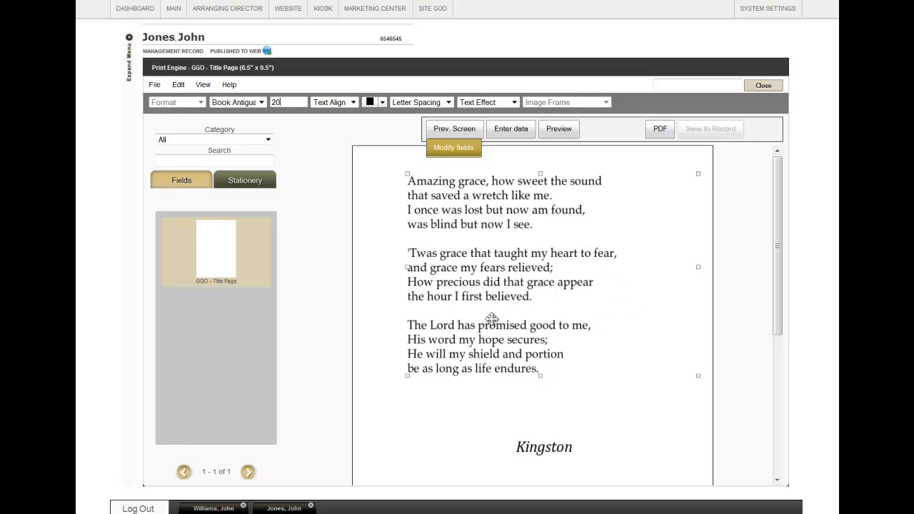
pyautogui.moveTo(181, 185)
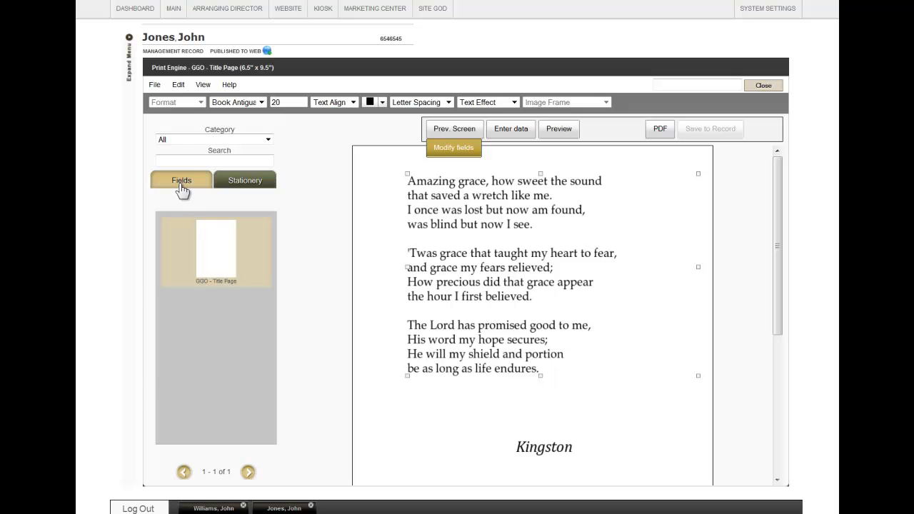
# Show the Deceased - Birth record fields in the Fields list
pyautogui.click(267, 140)
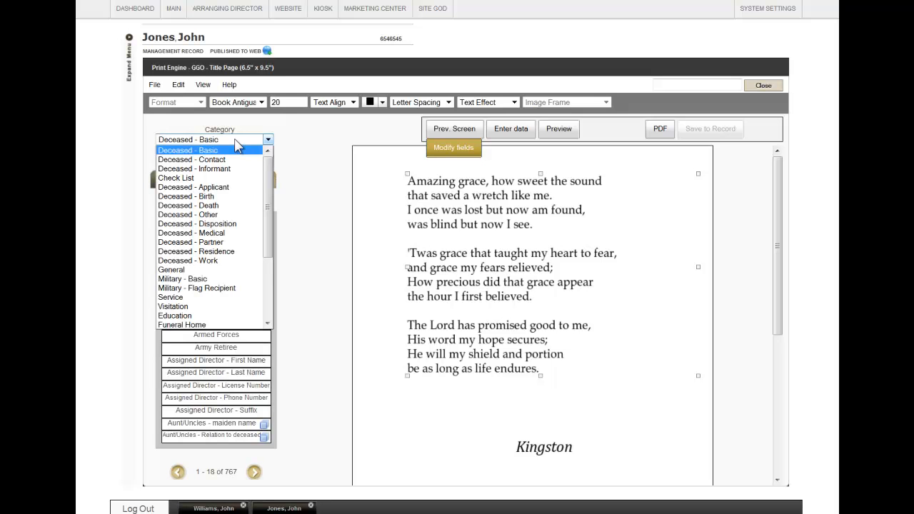
pyautogui.click(185, 197)
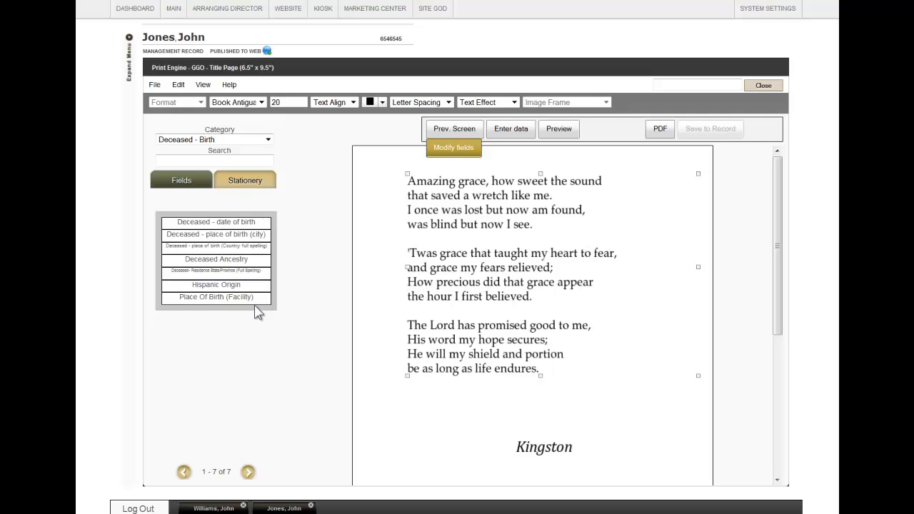
pyautogui.moveTo(238, 147)
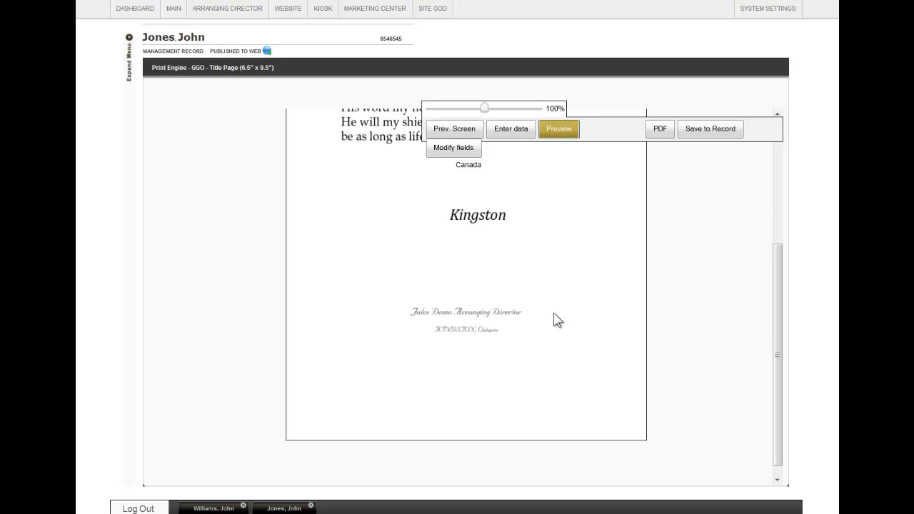
# Leave Preview mode for Modify fields, with Canada now placed above Kingston
pyautogui.click(454, 147)
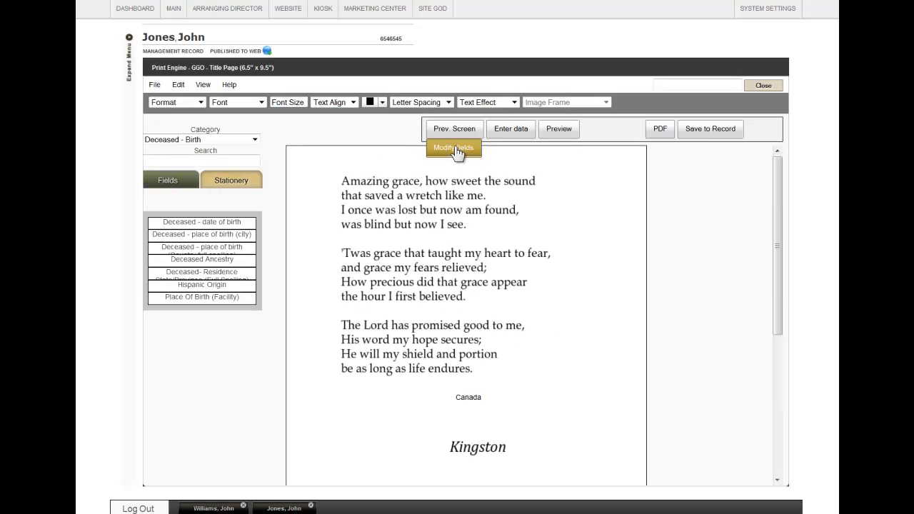
pyautogui.click(660, 128)
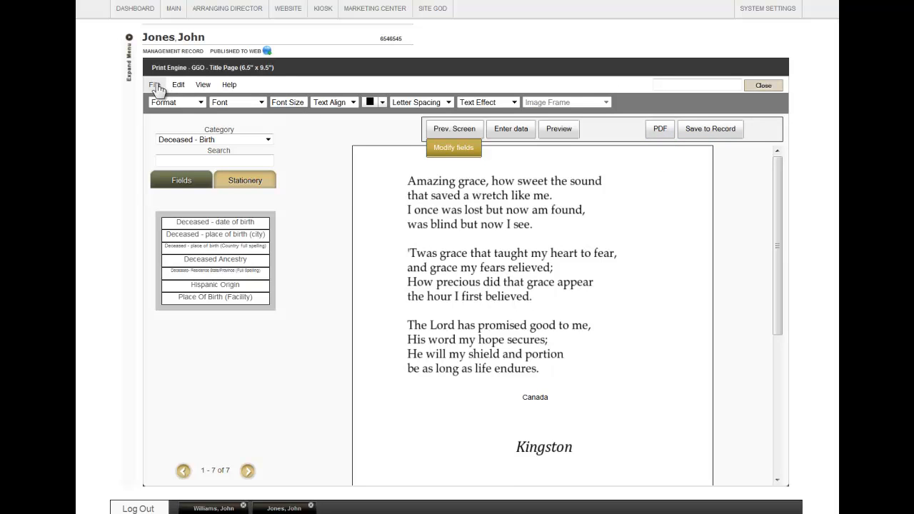
# Add an image element, browsing the Structural category to the Divider graphic
pyautogui.click(154, 84)
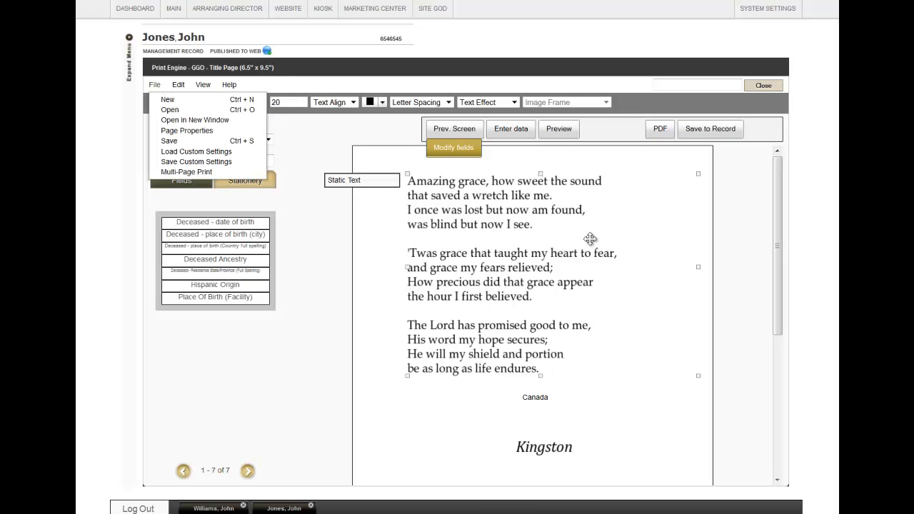
pyautogui.click(177, 84)
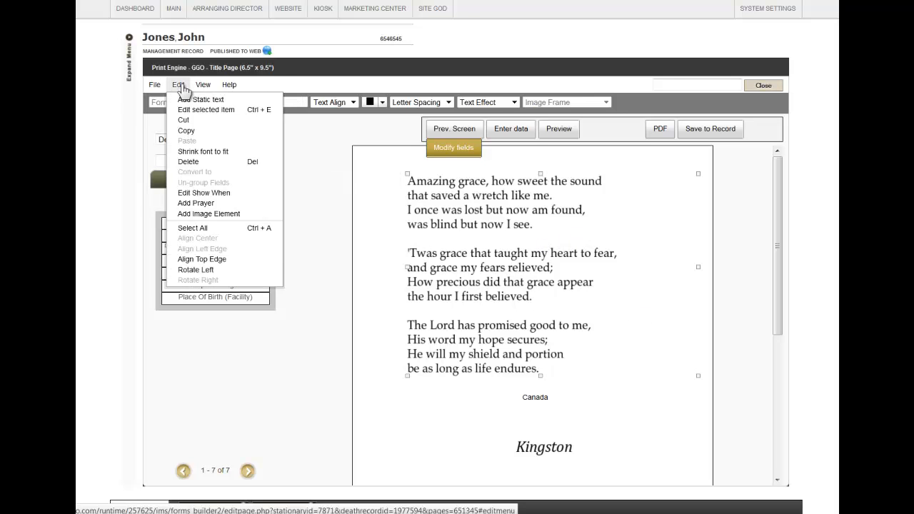
pyautogui.moveTo(218, 214)
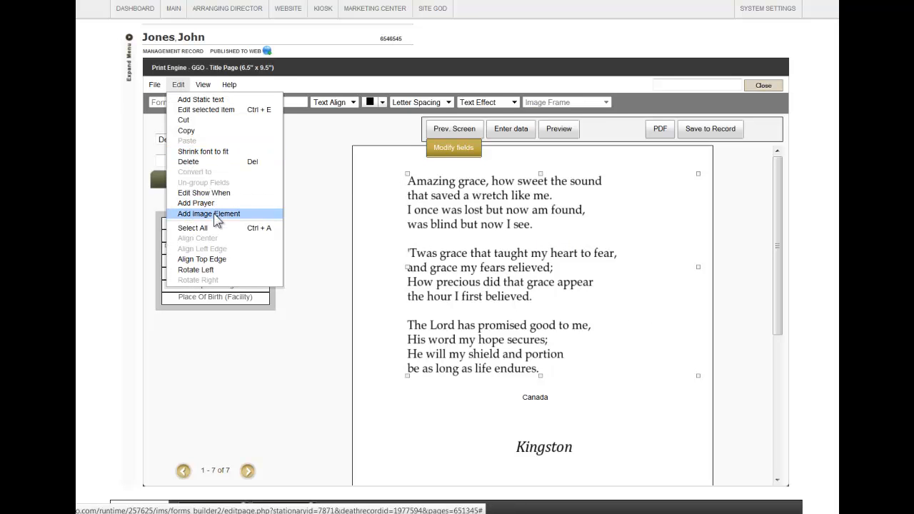
pyautogui.click(208, 214)
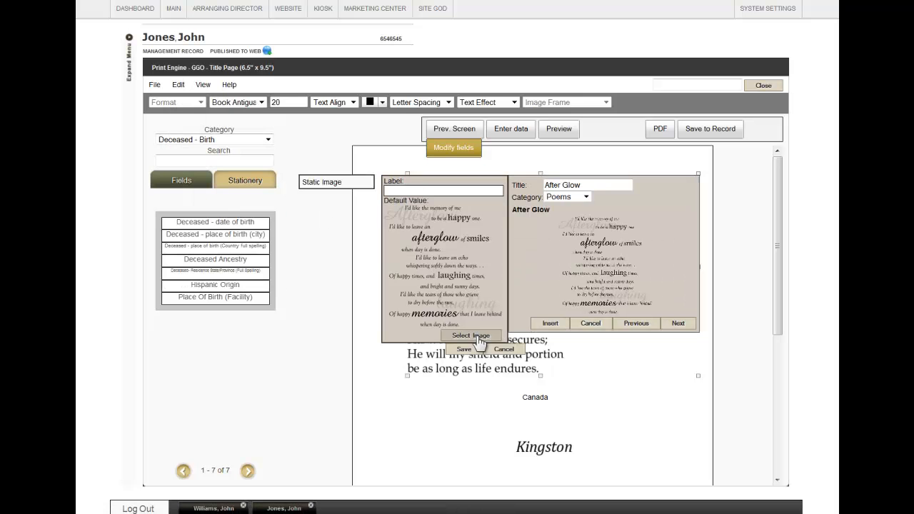
pyautogui.click(586, 196)
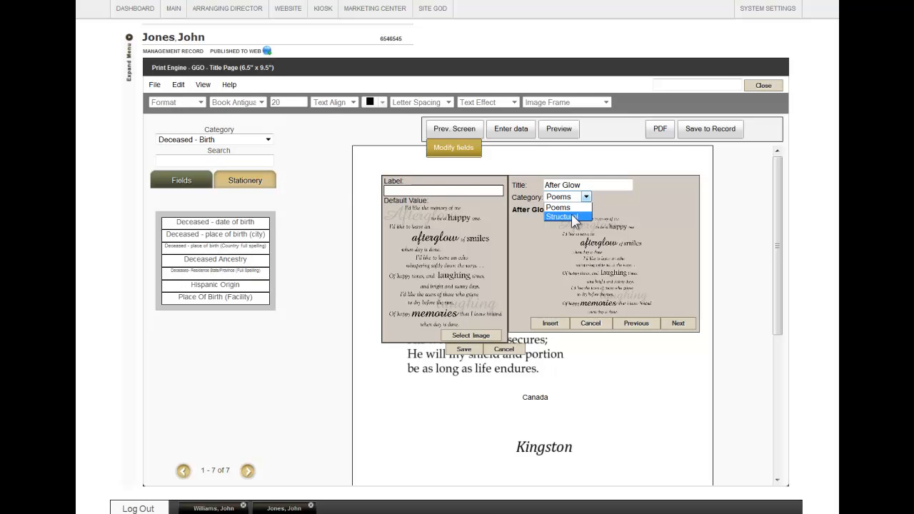
pyautogui.click(562, 217)
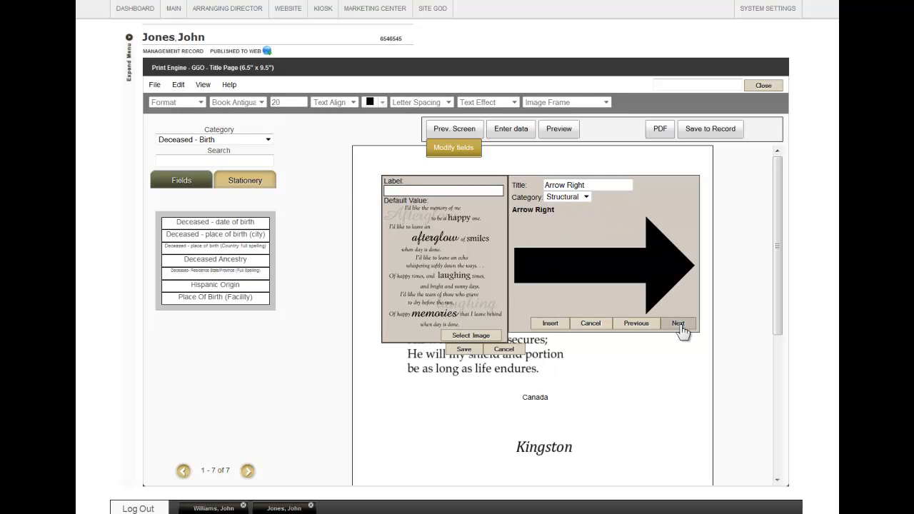
pyautogui.click(677, 322)
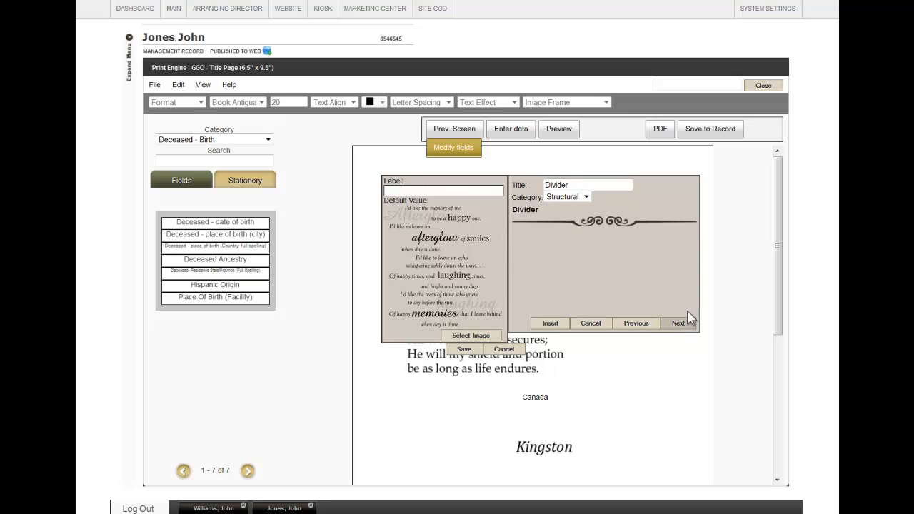
pyautogui.moveTo(550, 322)
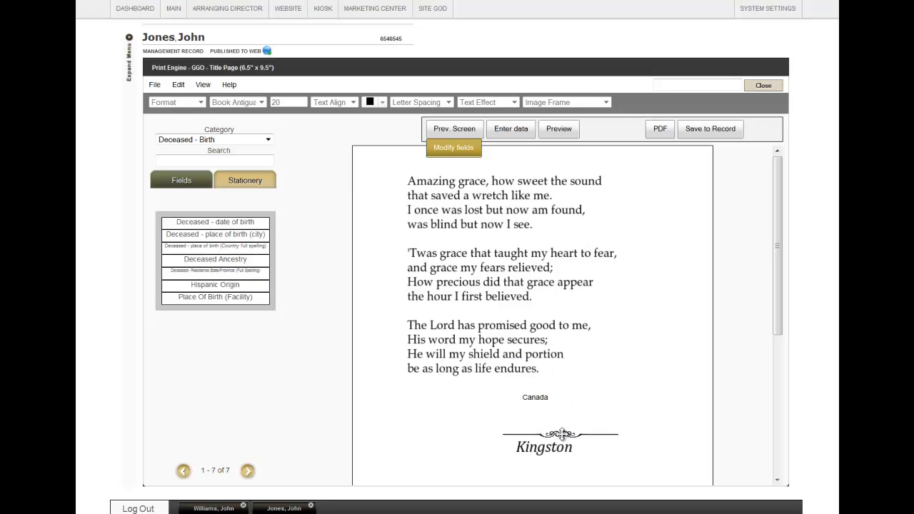
# Stretch the ornamental Divider image wider across the page above Kingston
pyautogui.click(550, 417)
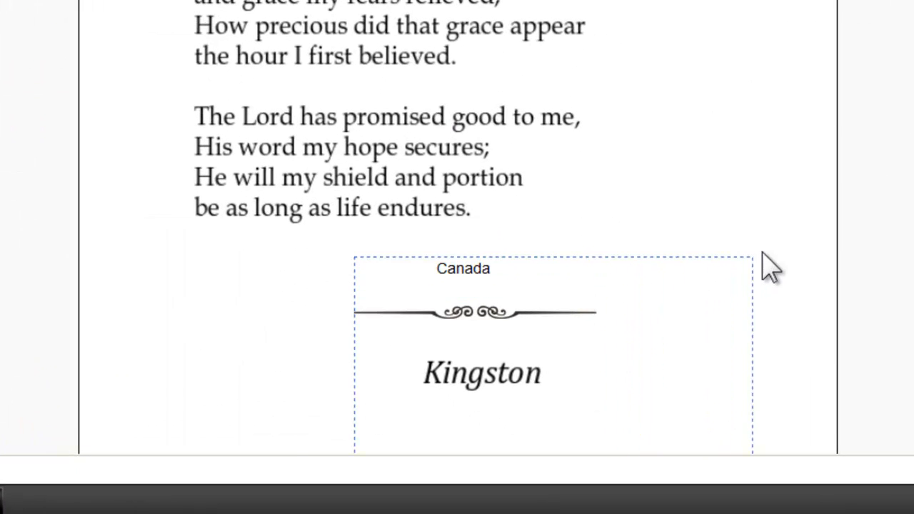
pyautogui.click(474, 311)
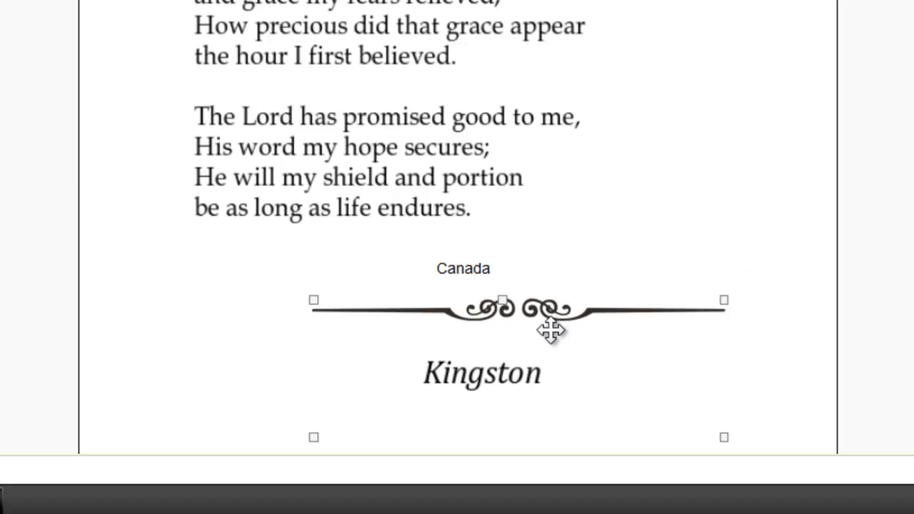
pyautogui.moveTo(550, 328); pyautogui.dragTo(517, 325)
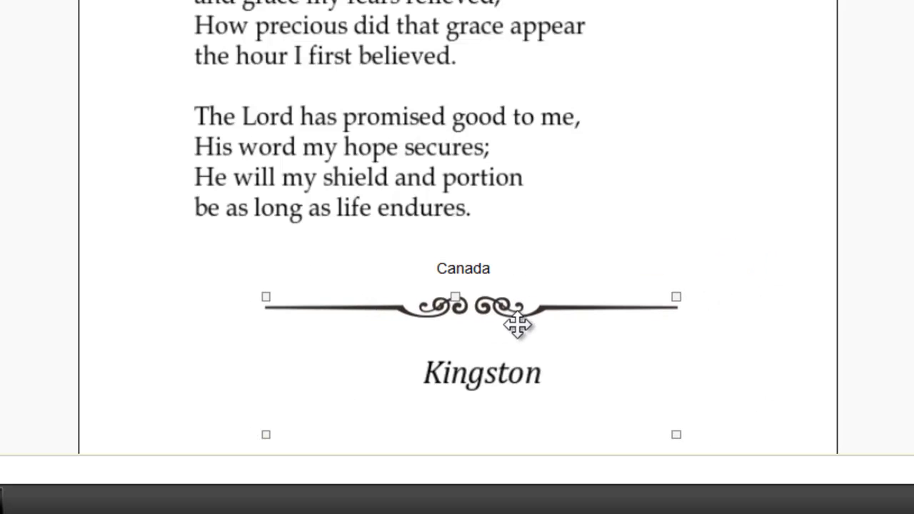